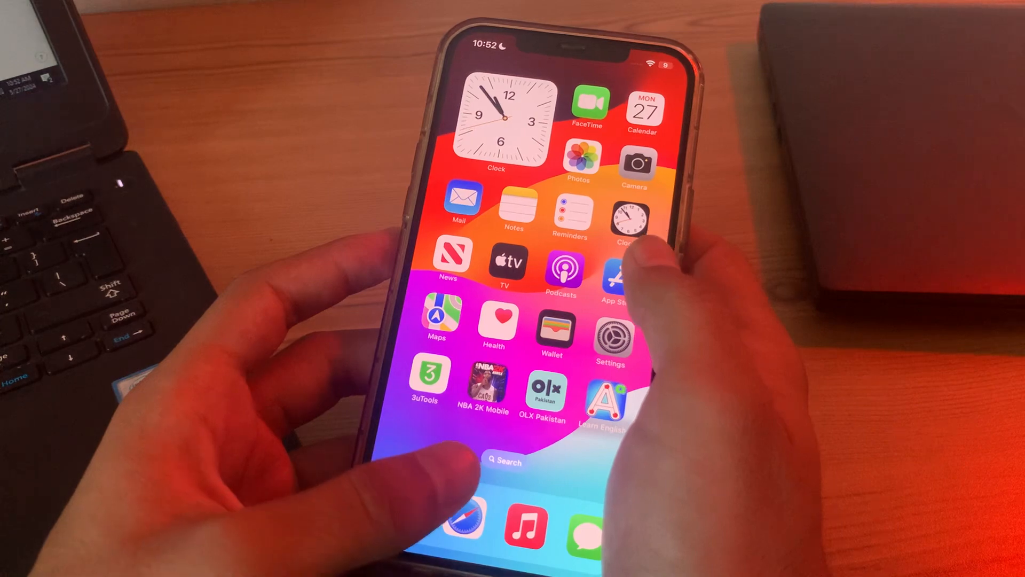
Step: Open the App Store search field and enter 'netfl' to start finding Netflix
left_click(615, 275)
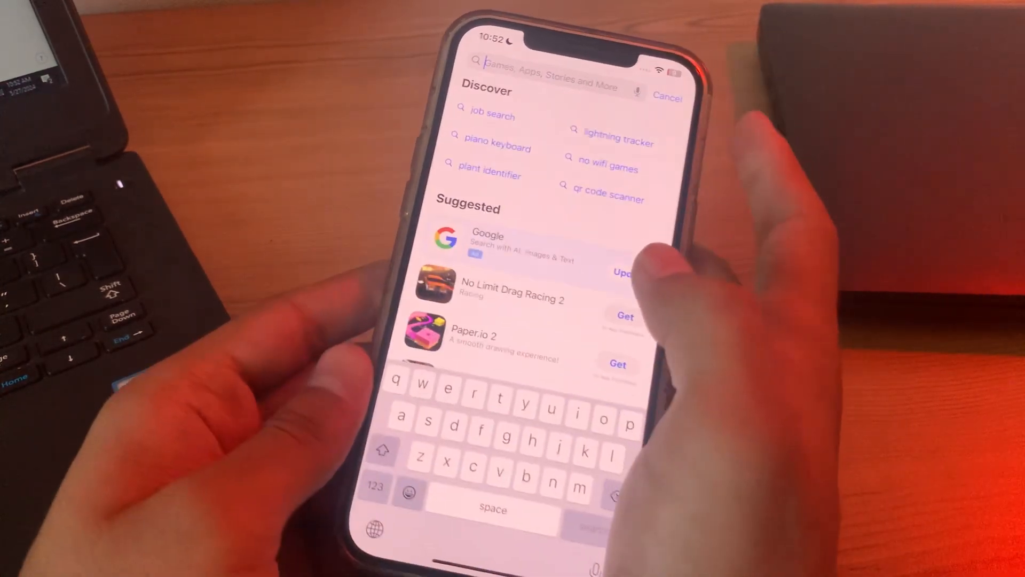
type("netfl")
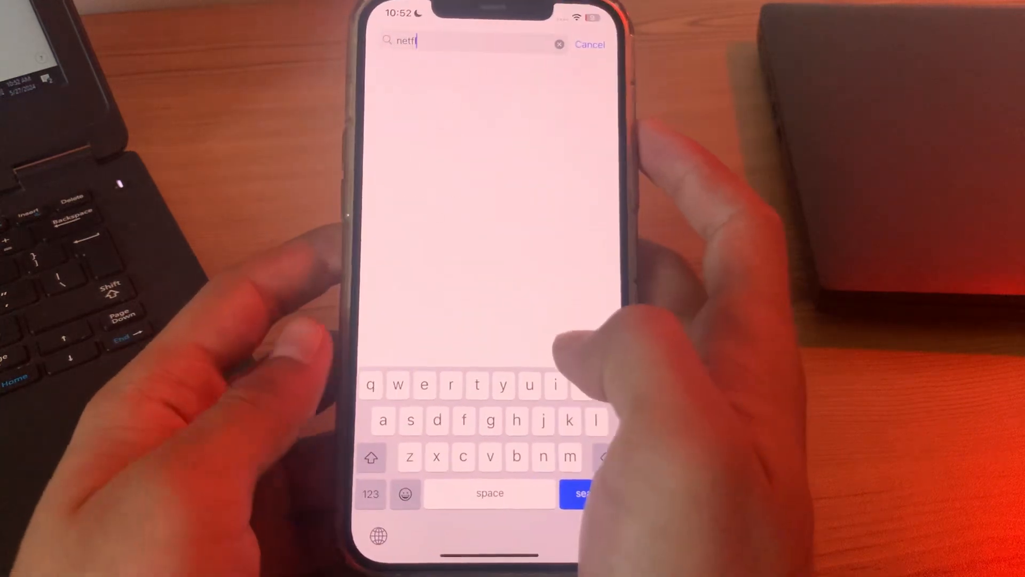